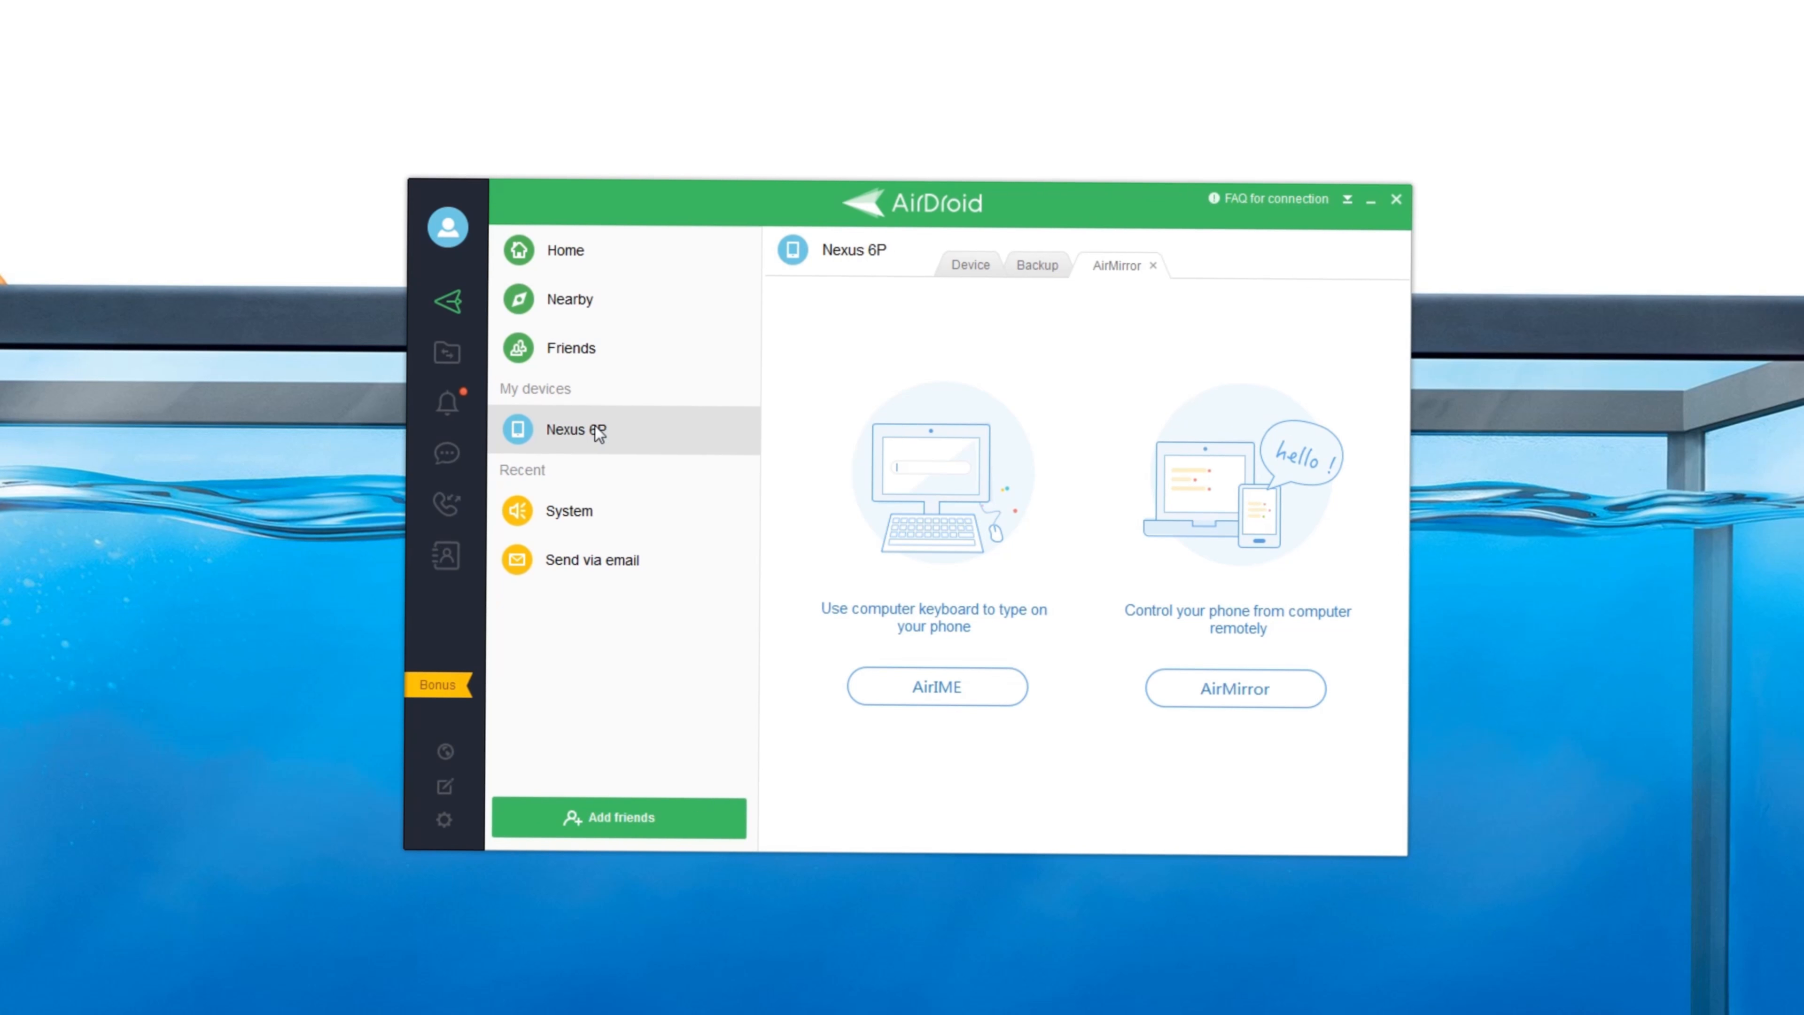
Show the Nexus 6P's mirrored notifications and select the BookMyShow discount notification.
{"action": "left_click", "coordinate": [445, 405]}
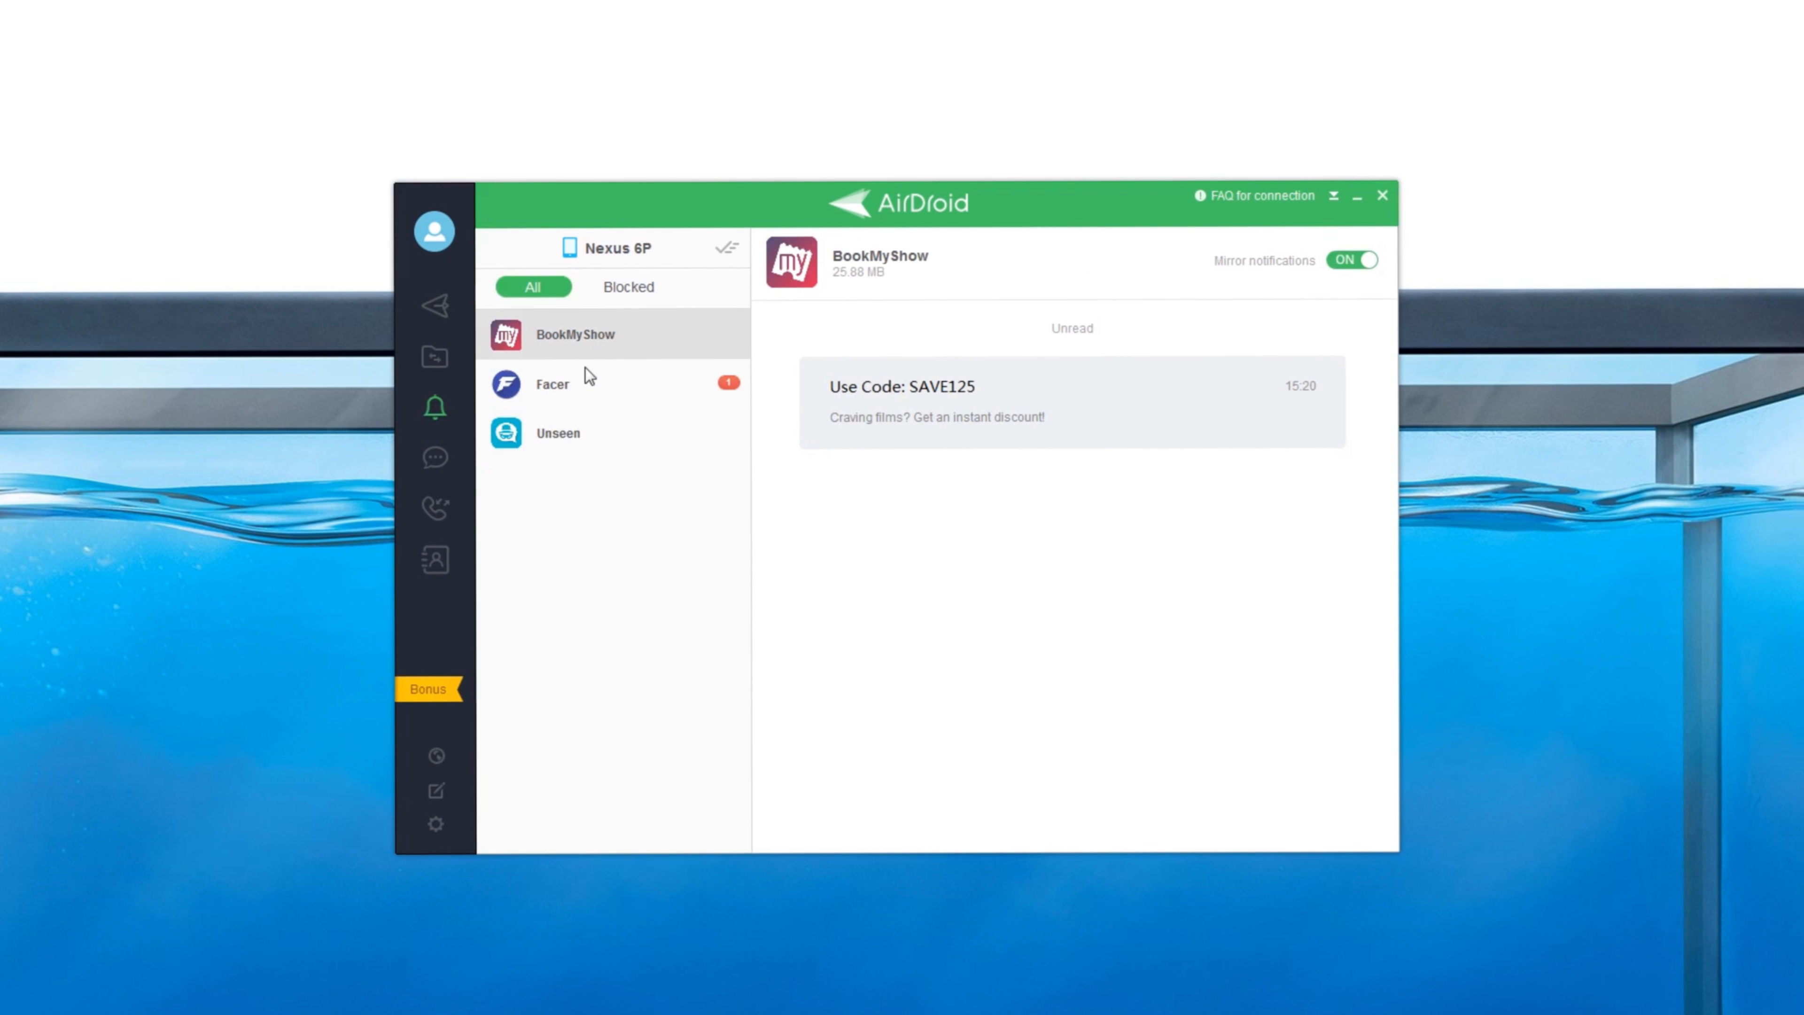
{"action": "left_click", "coordinate": [552, 383]}
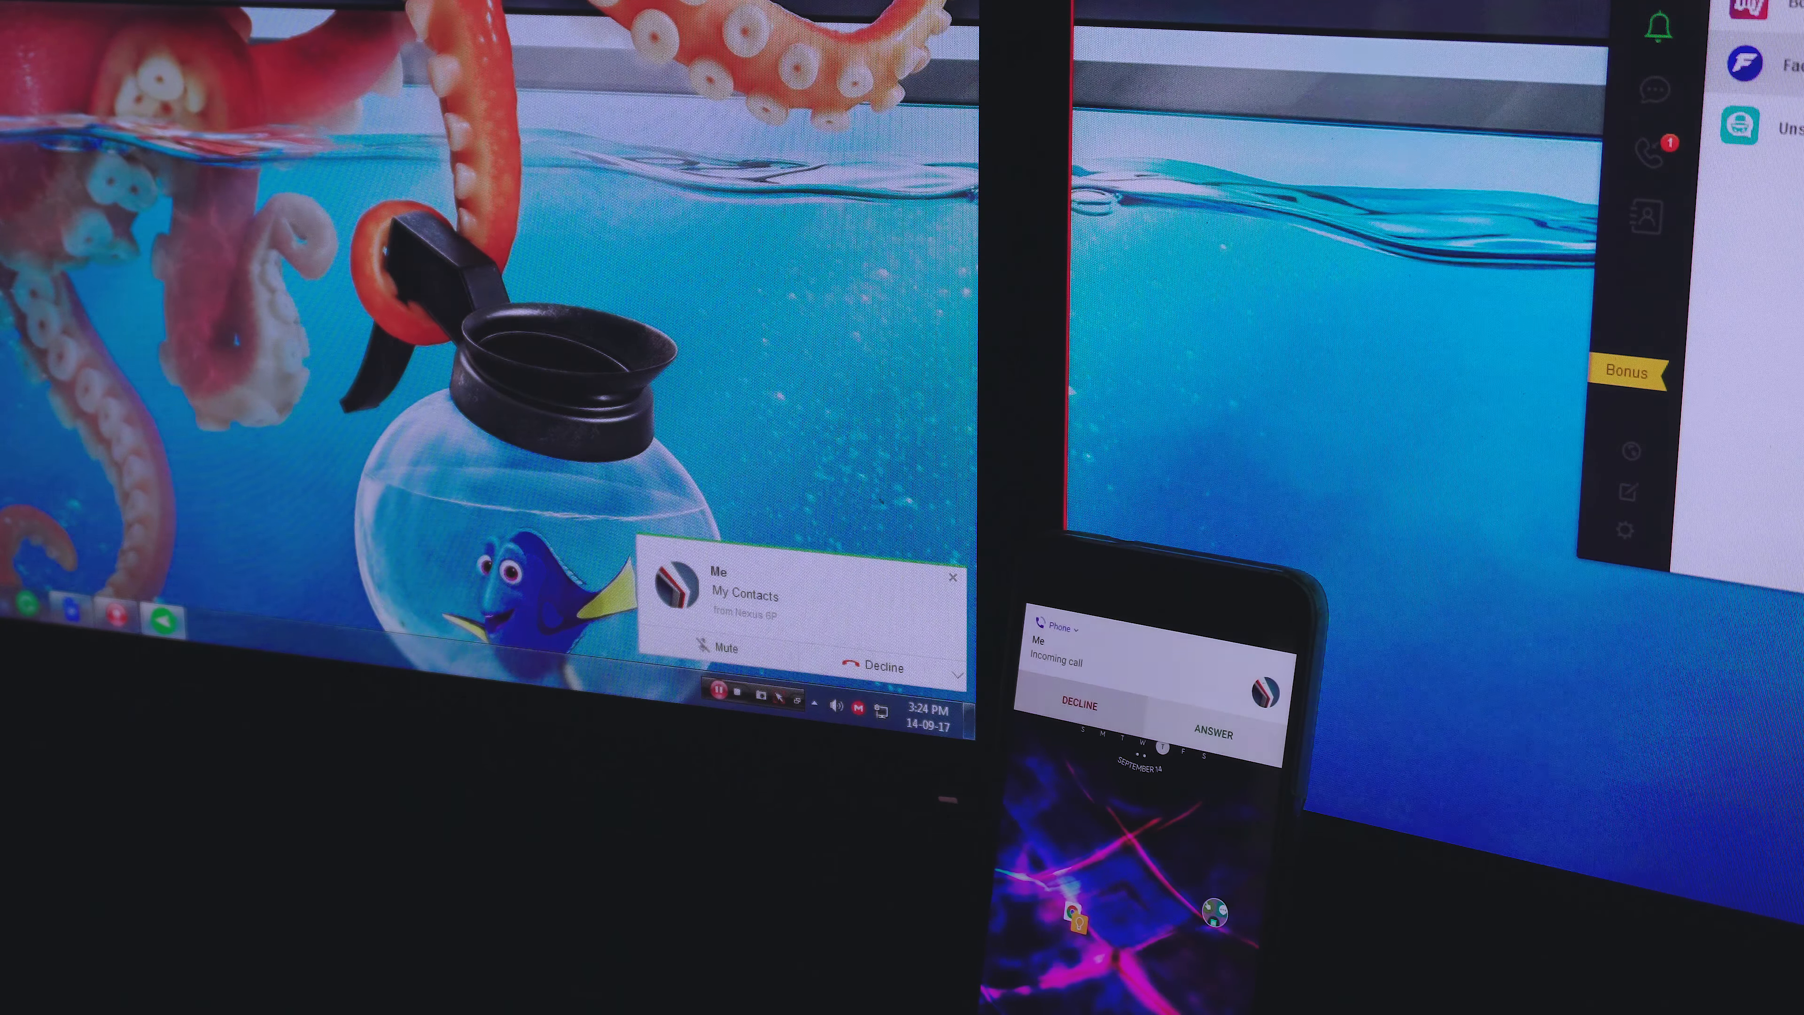
Handle the desktop alert for the incoming call from Me using its Mute/Decline controls.
{"action": "left_click", "coordinate": [964, 675]}
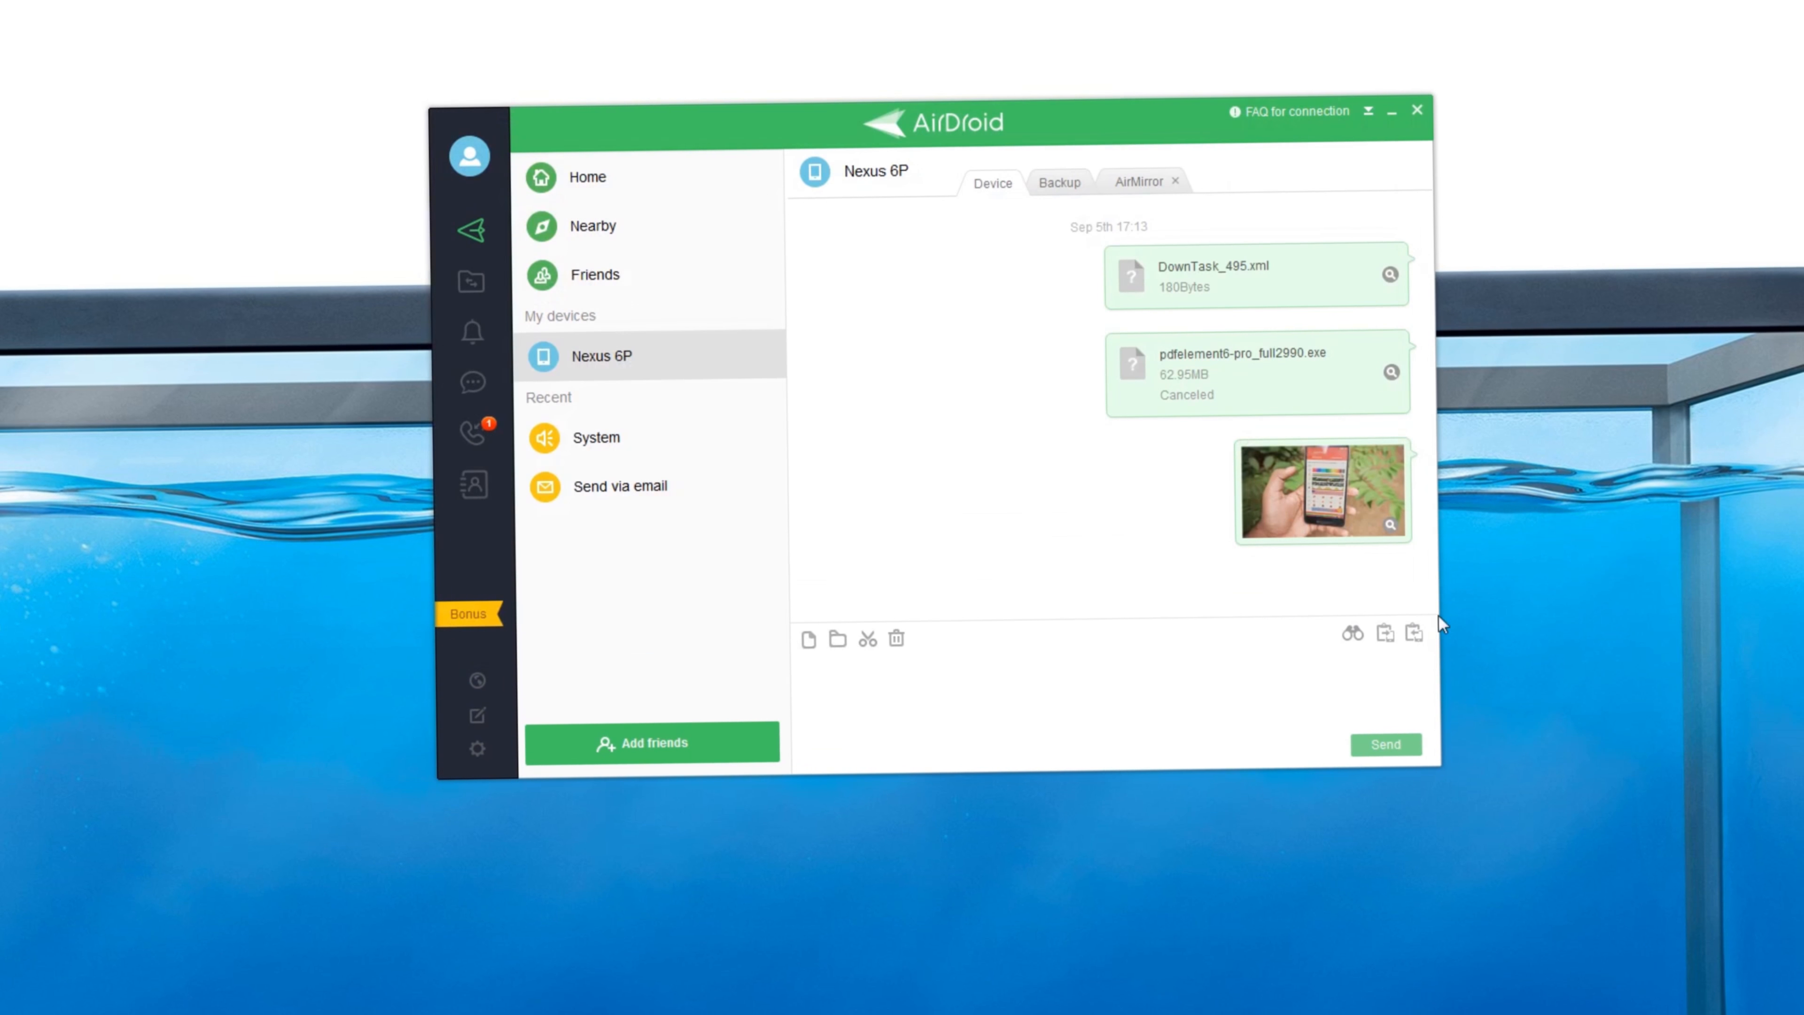
Switch to the AirMirror page offering AirIME typing and AirMirror remote control.
{"action": "left_click", "coordinate": [1137, 181]}
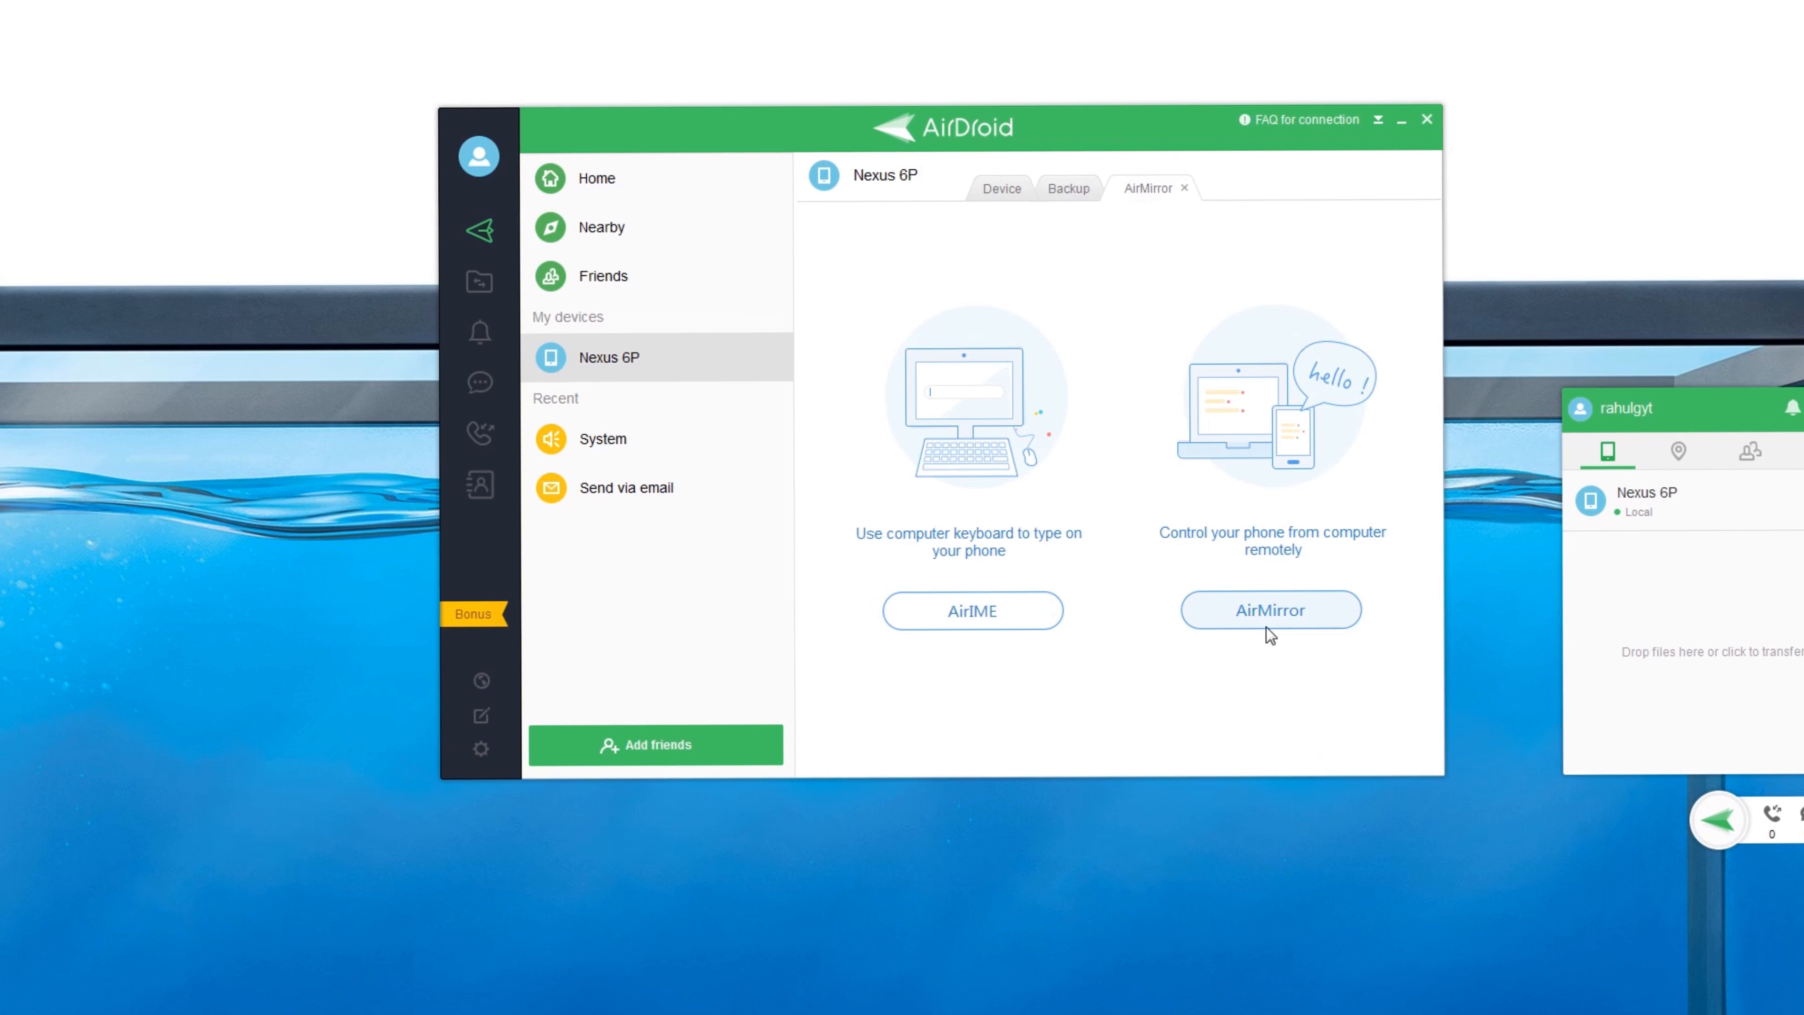